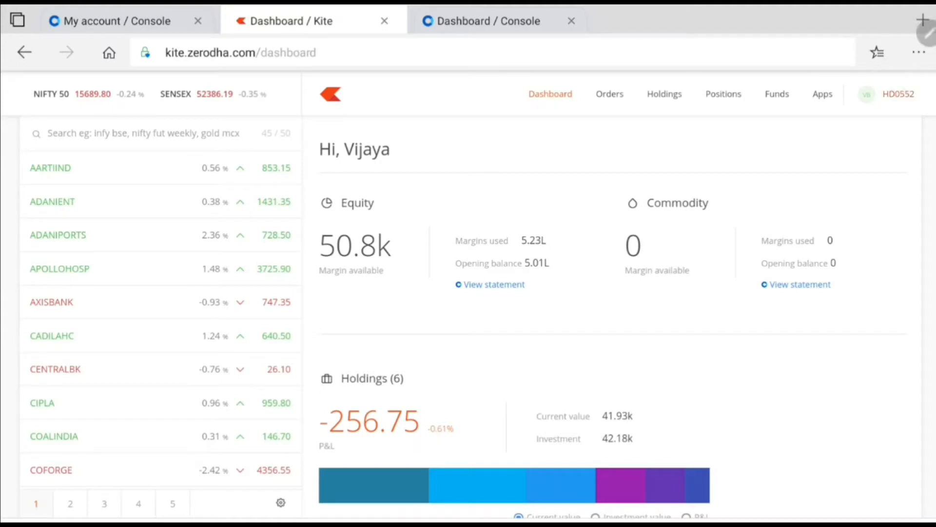
Open the HD0552 account dropdown listing profile, Console, Coin, support and logout.
left_click(868, 94)
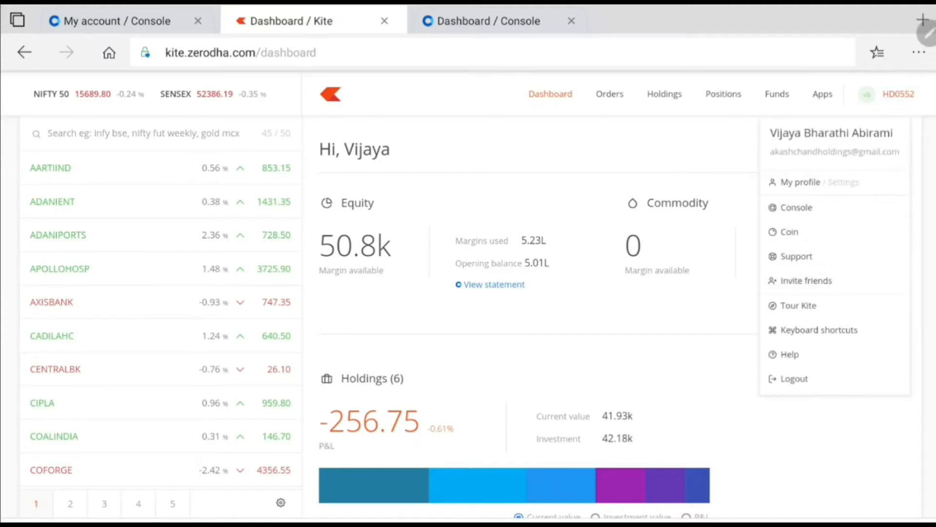